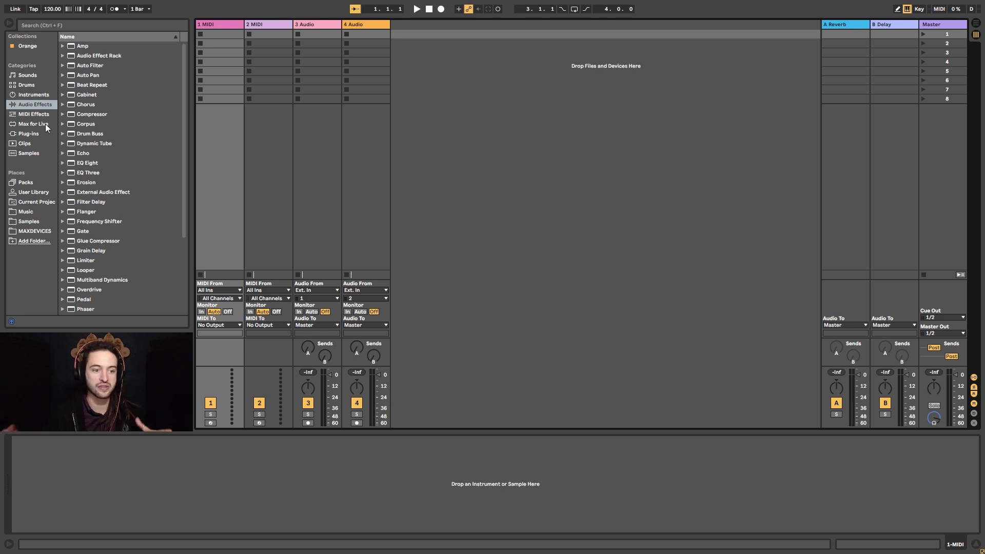
{"action": "mouse_move", "coordinate": [525, 514]}
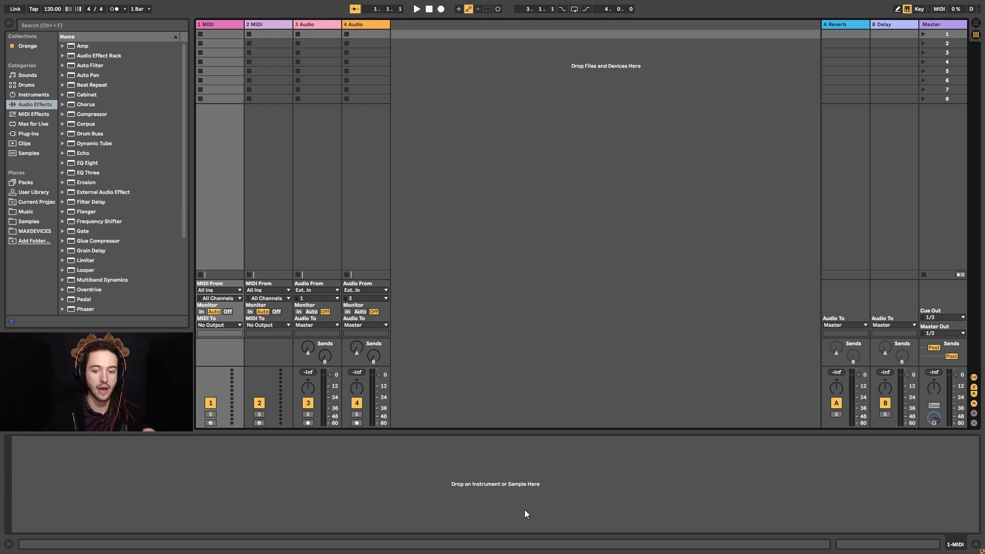
{"action": "mouse_move", "coordinate": [537, 497]}
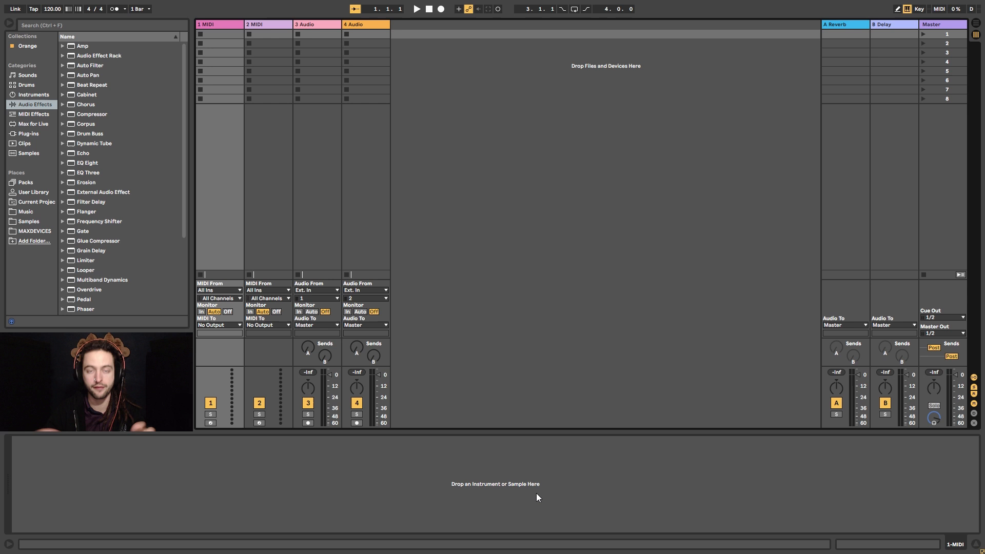
{"action": "mouse_move", "coordinate": [310, 463]}
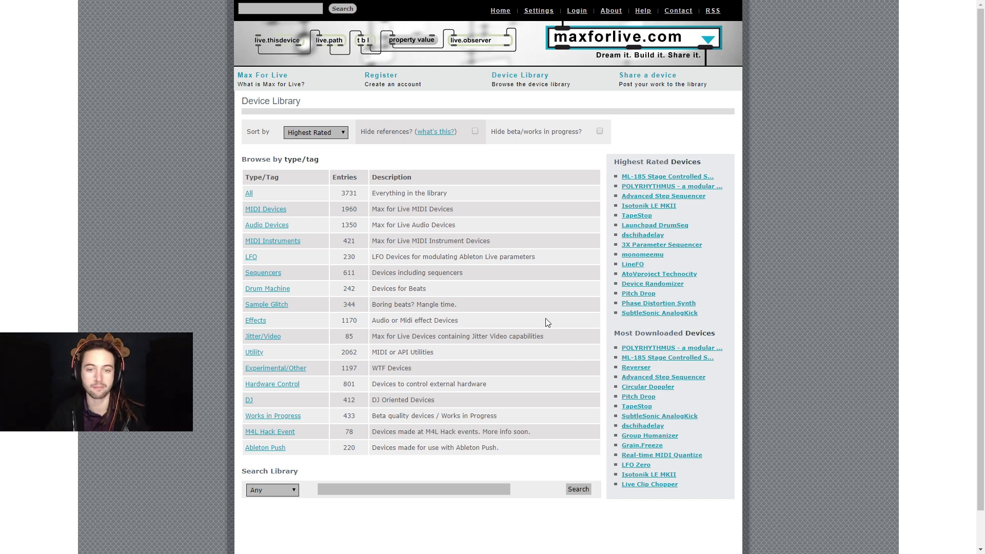
{"action": "mouse_move", "coordinate": [250, 194]}
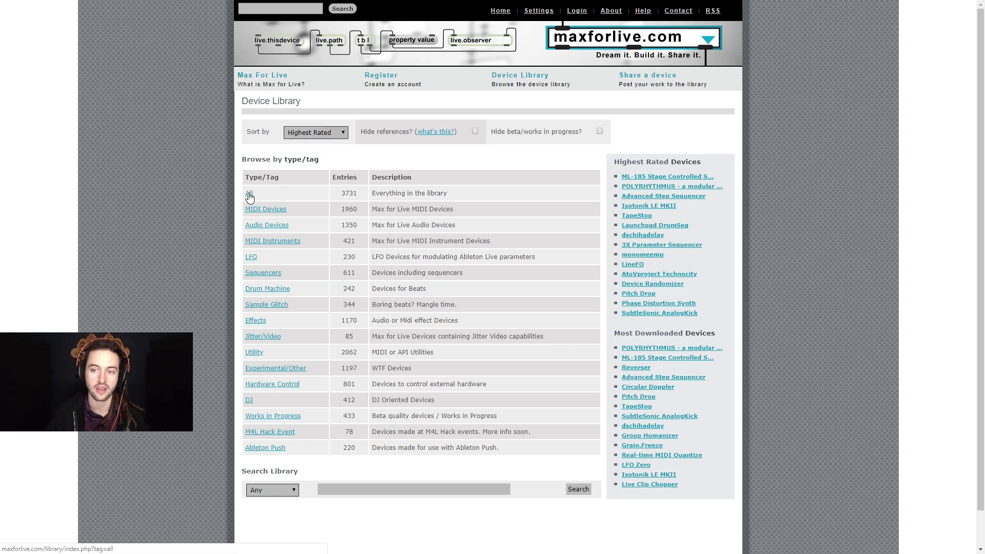
List all devices by highest rating and review top entries such as POLYRHYTHMUS, TapeStop 2.0 and dschihadelay.
{"action": "left_click", "coordinate": [248, 193]}
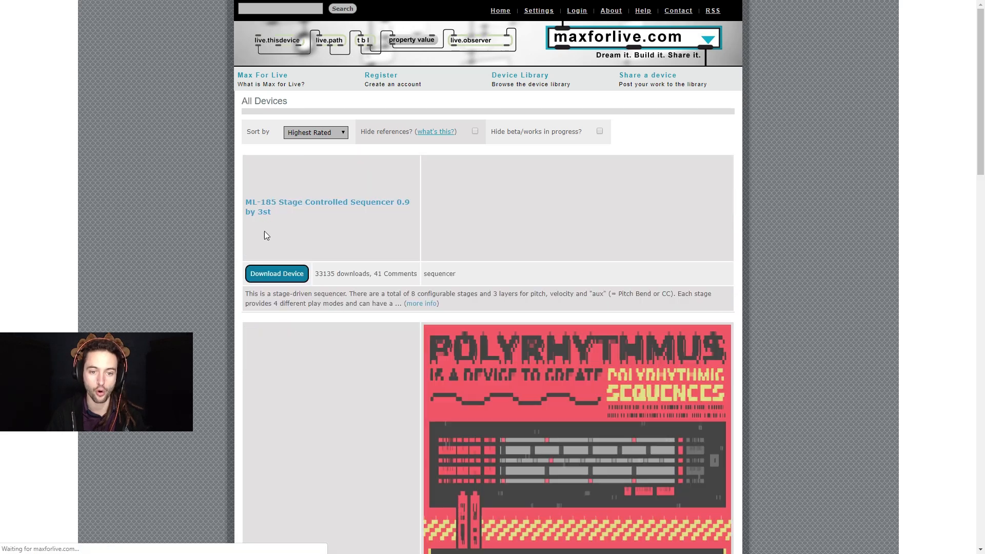
{"action": "scroll", "scroll_direction": "down", "scroll_amount": 3}
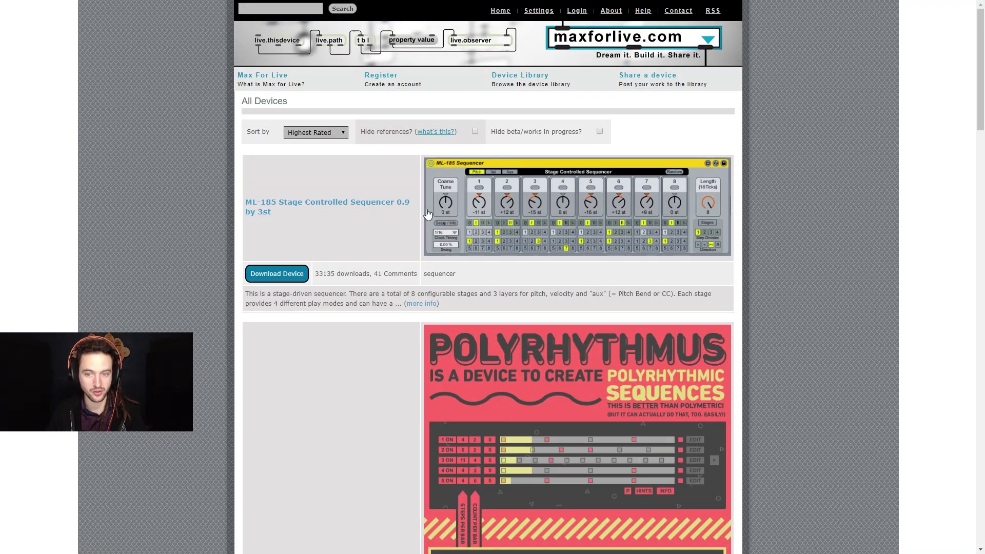
{"action": "scroll", "scroll_direction": "down", "scroll_amount": 3}
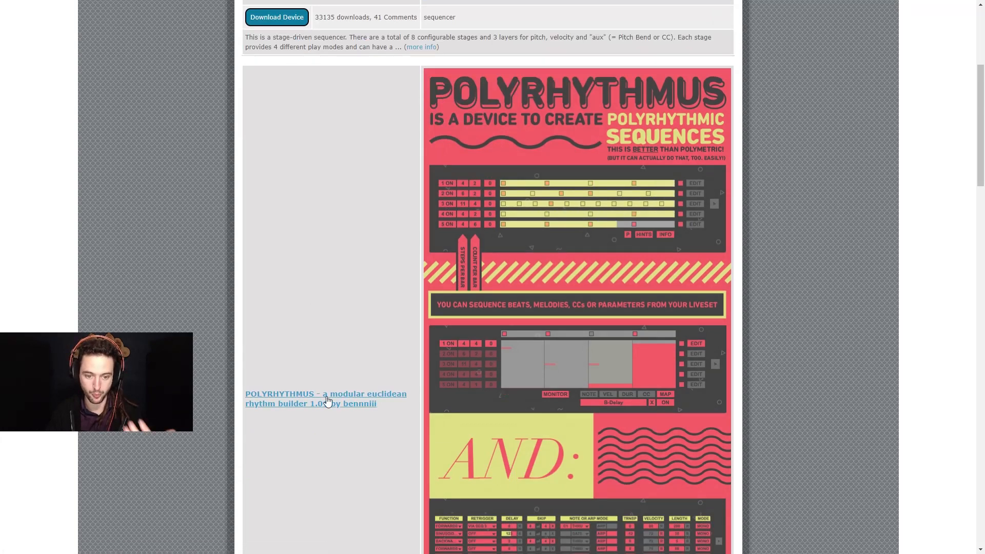
{"action": "scroll", "scroll_direction": "down", "scroll_amount": 3}
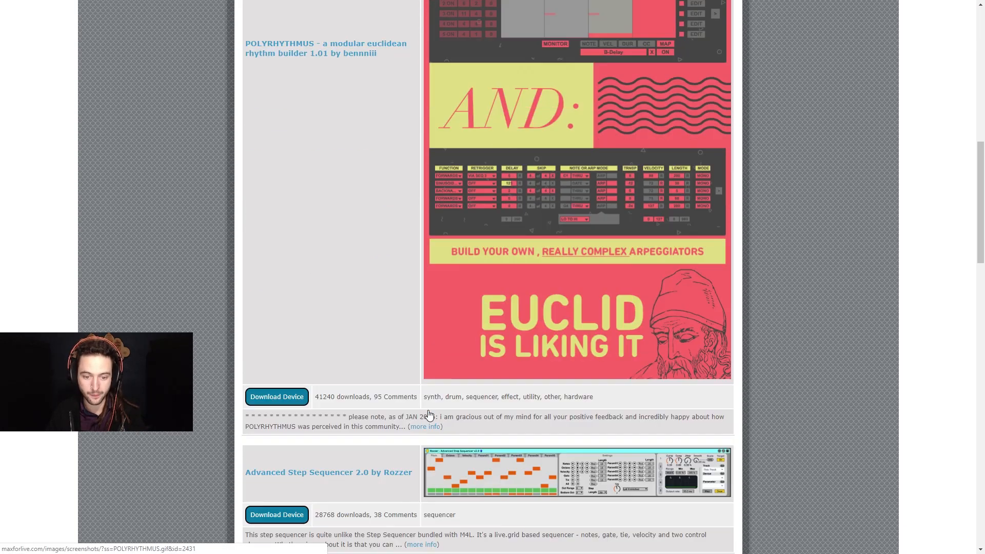
{"action": "scroll", "scroll_direction": "down", "scroll_amount": 3}
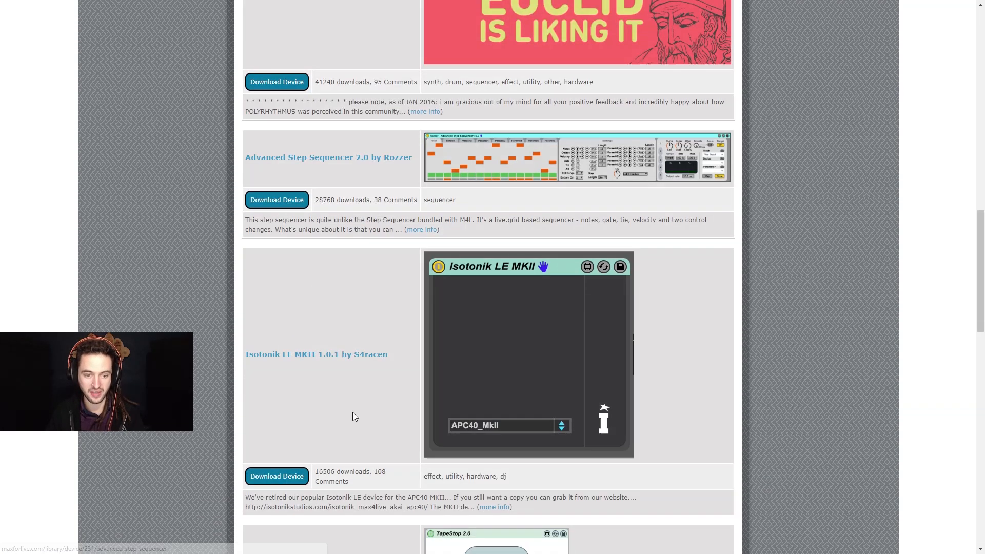
{"action": "scroll", "scroll_direction": "down", "scroll_amount": 3}
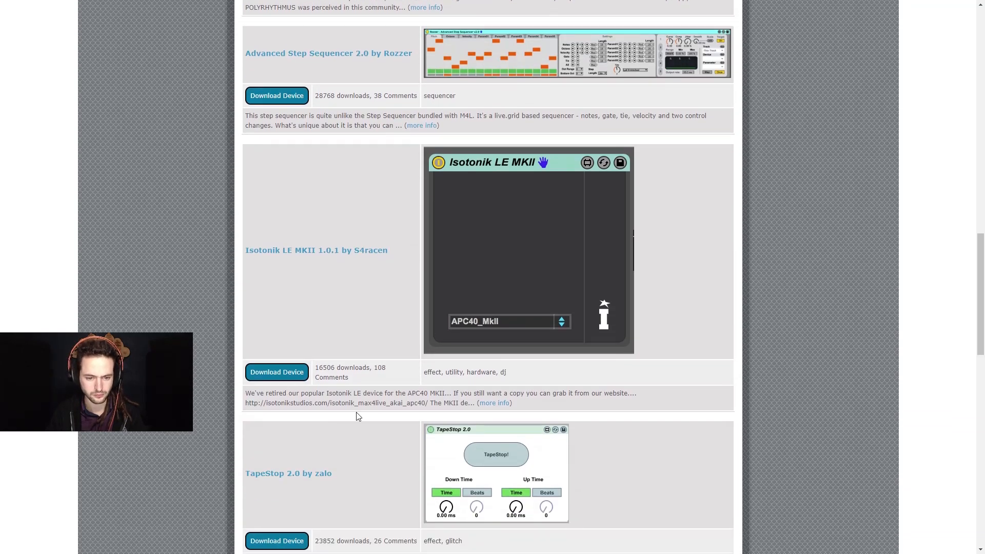
{"action": "mouse_move", "coordinate": [470, 403]}
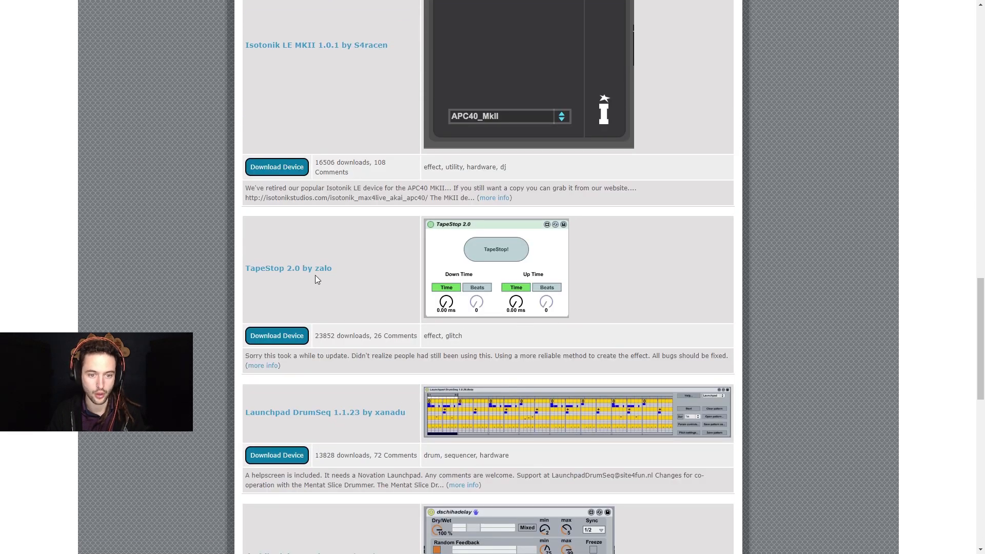
{"action": "scroll", "scroll_direction": "down", "scroll_amount": 3}
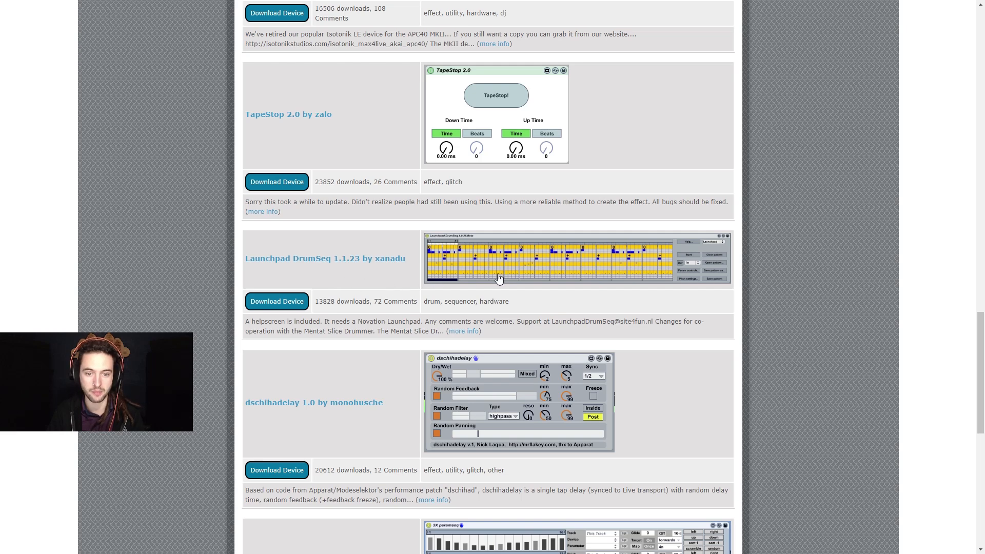
{"action": "mouse_move", "coordinate": [547, 314]}
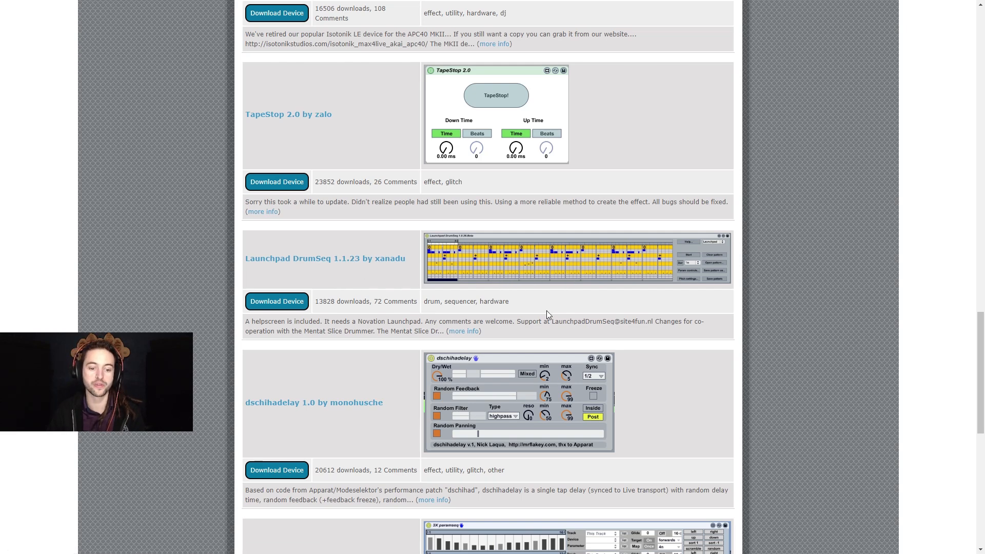
{"action": "scroll", "scroll_direction": "down", "scroll_amount": 3}
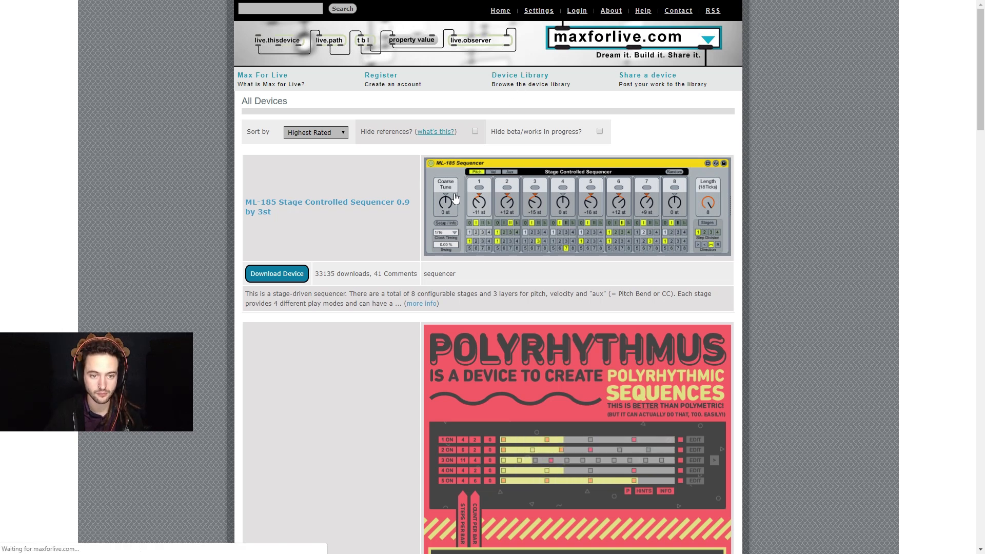
Return to the browse-by-type page and download TapeStop 2.0 from the Glitch devices.
{"action": "left_click", "coordinate": [529, 74]}
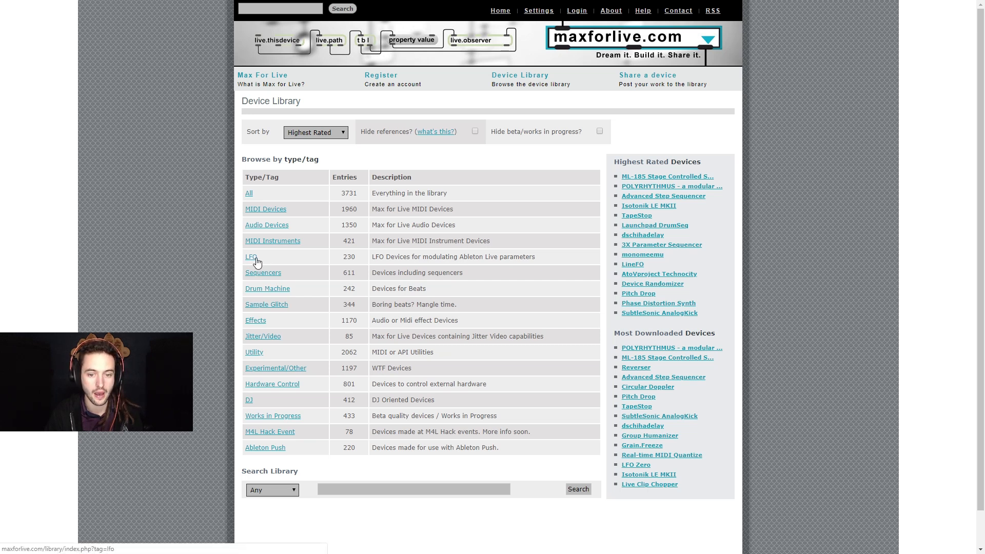
{"action": "left_click", "coordinate": [266, 304]}
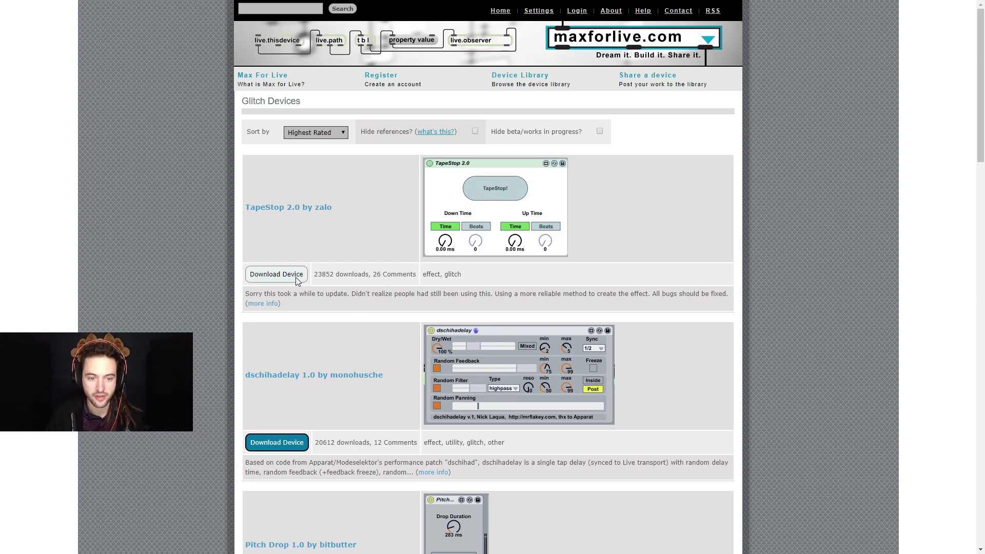
{"action": "left_click", "coordinate": [276, 275]}
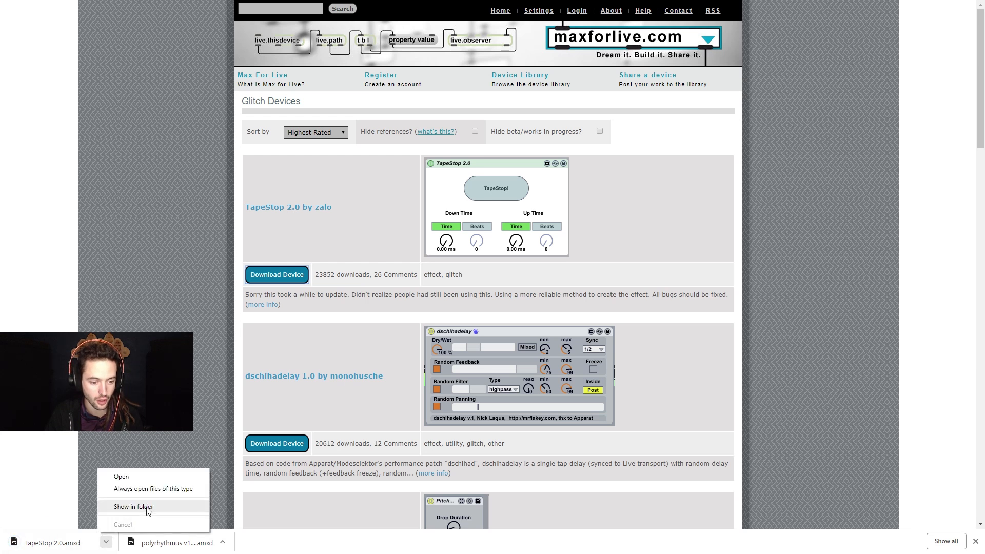
Copy TapeStop 2.0.amxd from Downloads into Documents\MAXDEVICES beside LFO and polyrhythmus v1.01.
{"action": "left_click", "coordinate": [134, 506]}
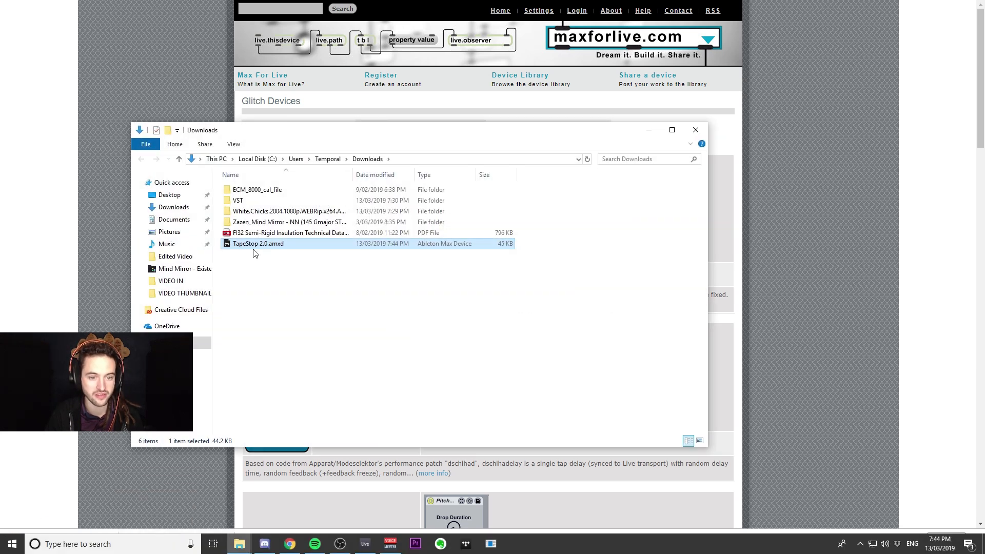
{"action": "right_click", "coordinate": [256, 244]}
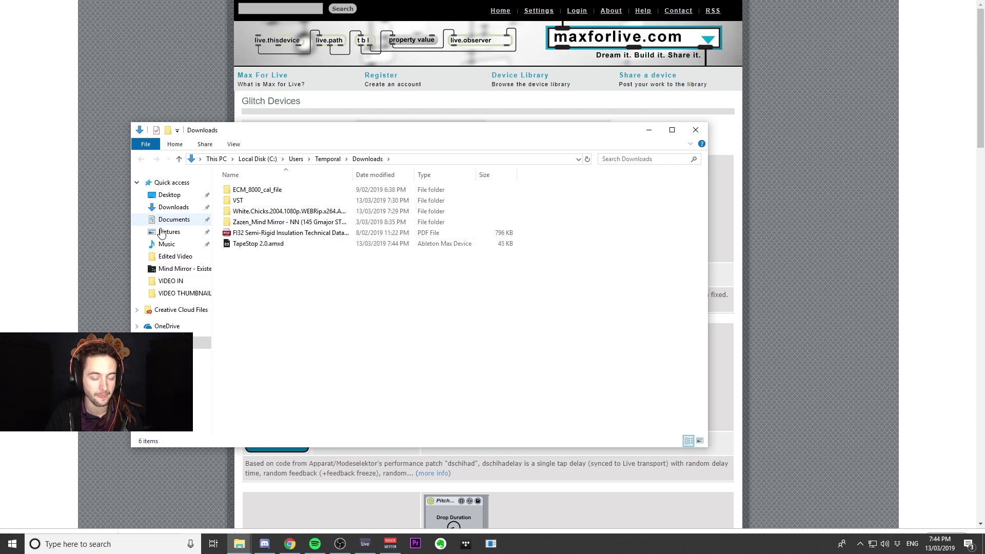
{"action": "left_click", "coordinate": [174, 219]}
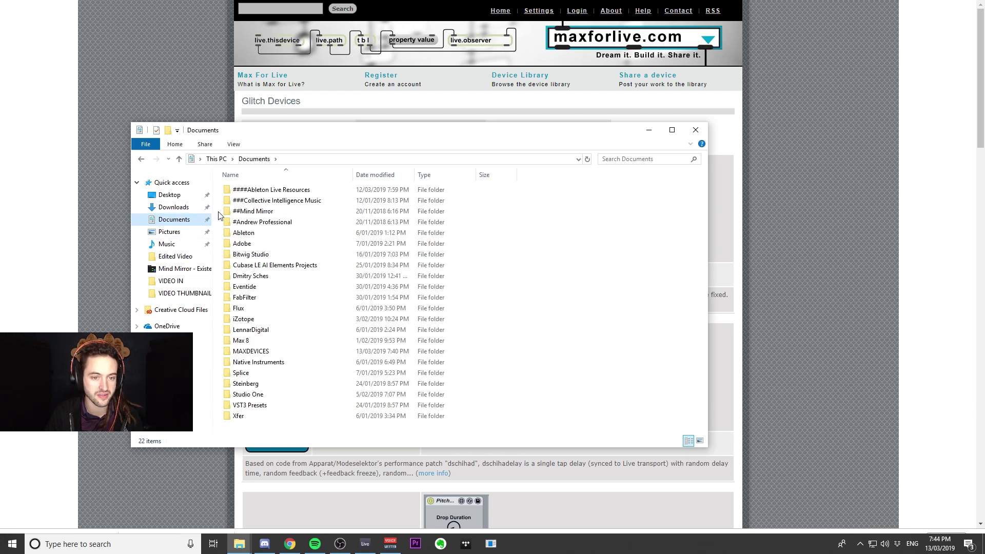
{"action": "double_click", "coordinate": [250, 351]}
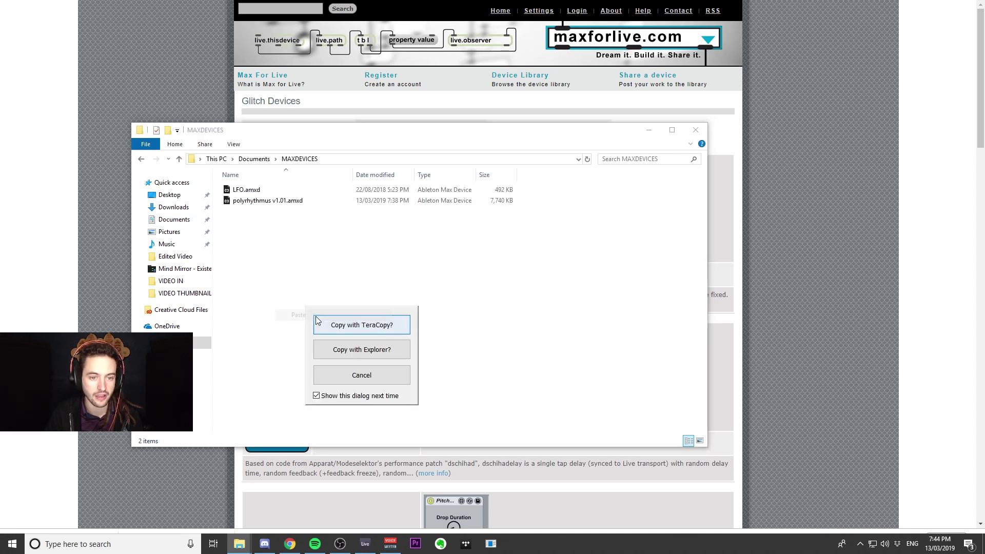
{"action": "left_click", "coordinate": [361, 375]}
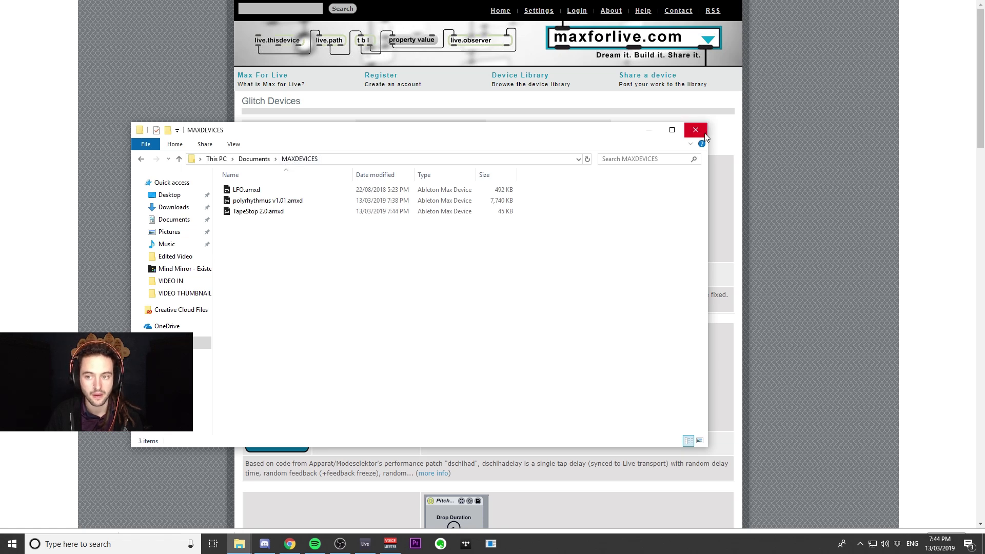
Add Documents\MAXDEVICES to Live's browser Places so LFO, polyrhythmus and TapeStop 2.0 appear.
{"action": "left_click", "coordinate": [694, 130]}
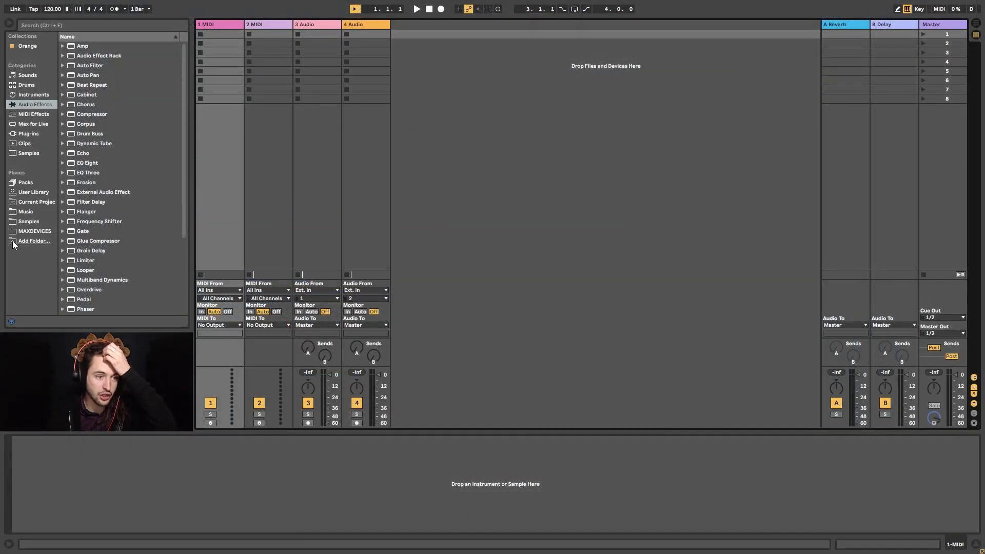
{"action": "left_click", "coordinate": [34, 240]}
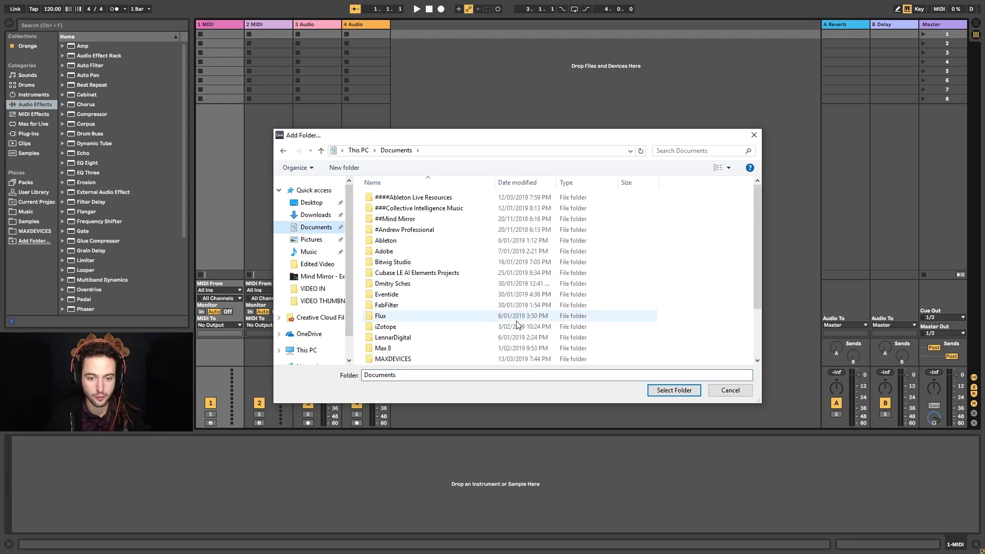
{"action": "left_click", "coordinate": [392, 359]}
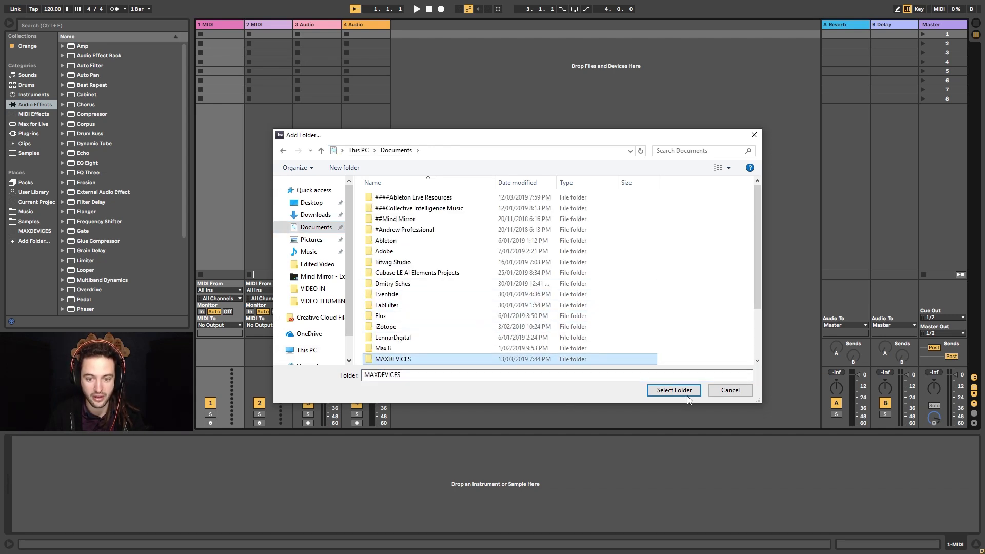
{"action": "left_click", "coordinate": [673, 390]}
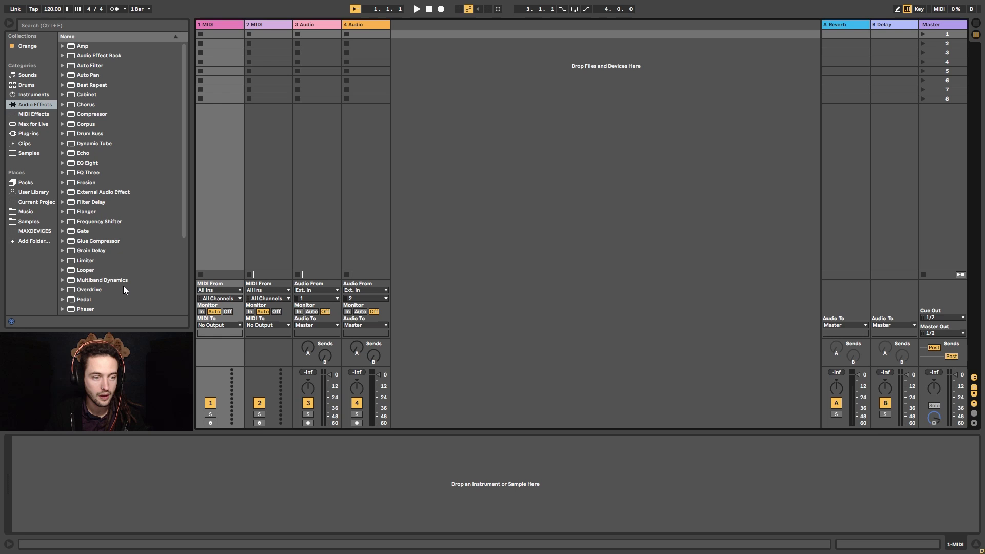
{"action": "left_click", "coordinate": [33, 230]}
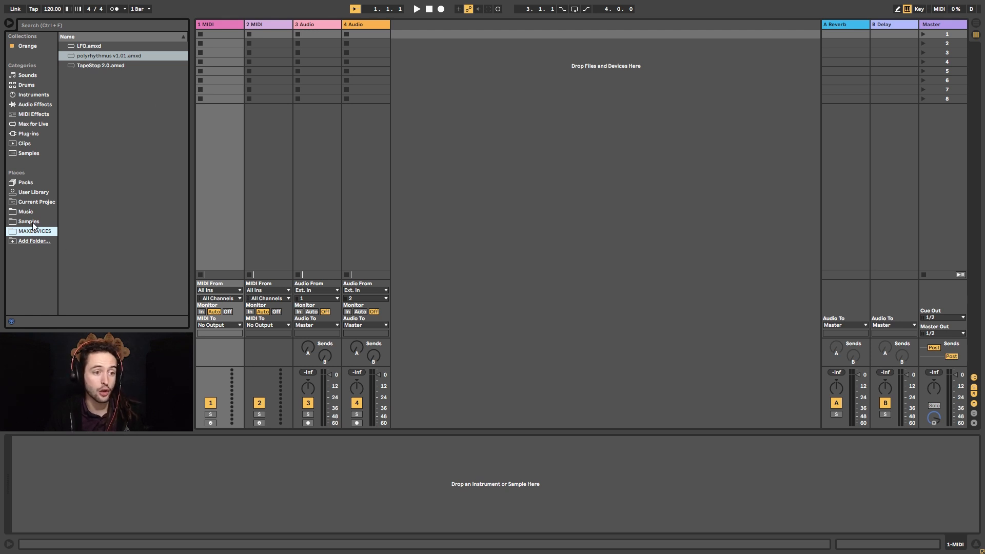
Browse Samples > Futurephonic Sonic Formations > 03 Synths to reach the Flipout Funker loop.
{"action": "left_click", "coordinate": [28, 222]}
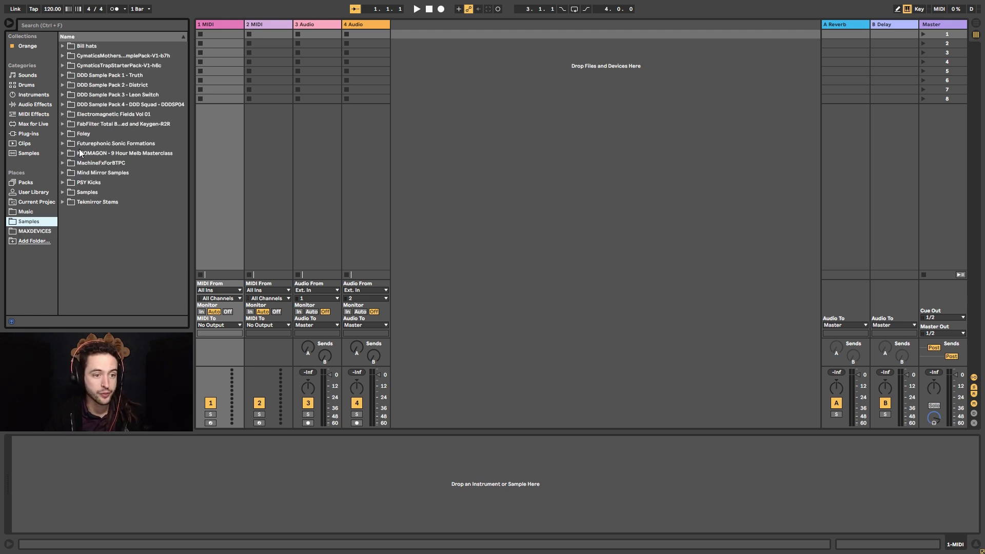
{"action": "left_click", "coordinate": [61, 143]}
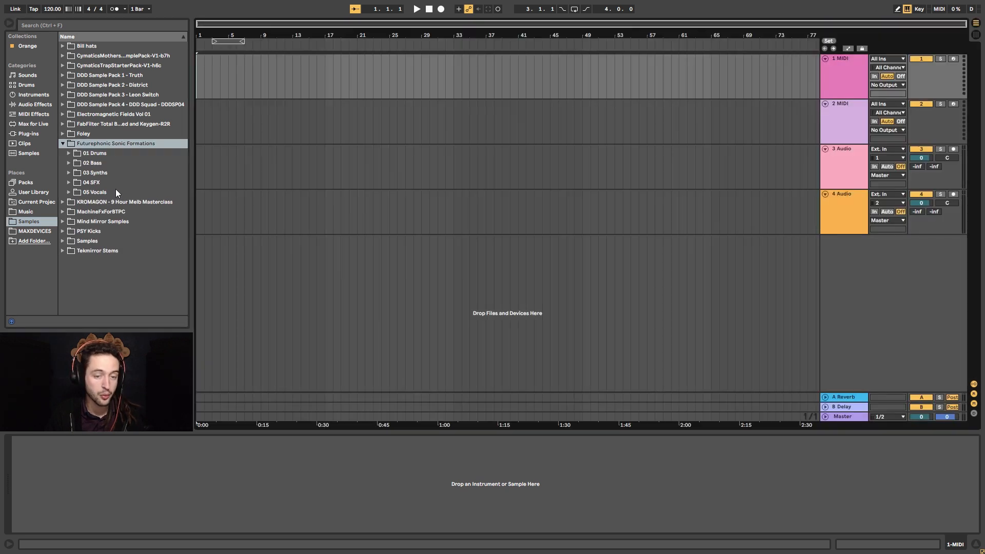
{"action": "left_click", "coordinate": [95, 172]}
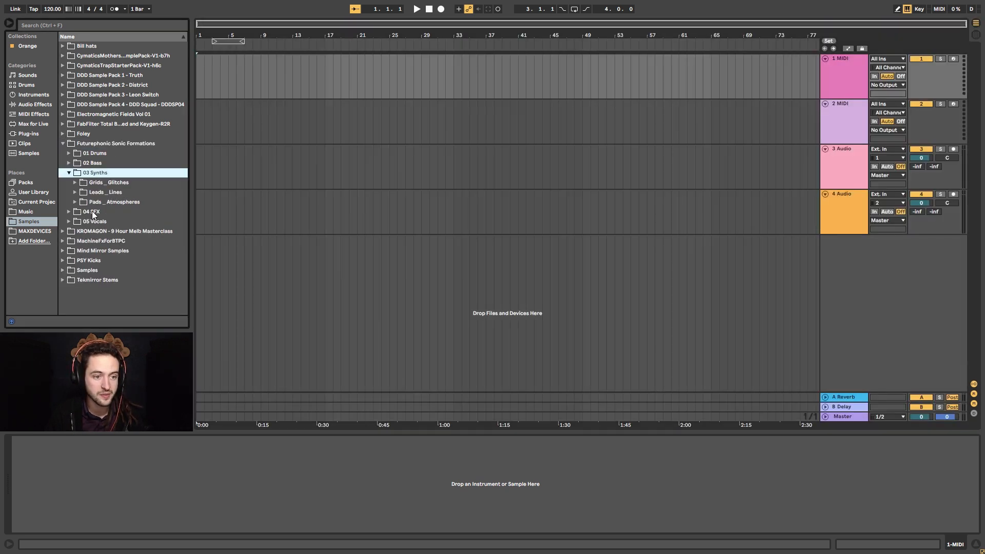
{"action": "left_click", "coordinate": [105, 192]}
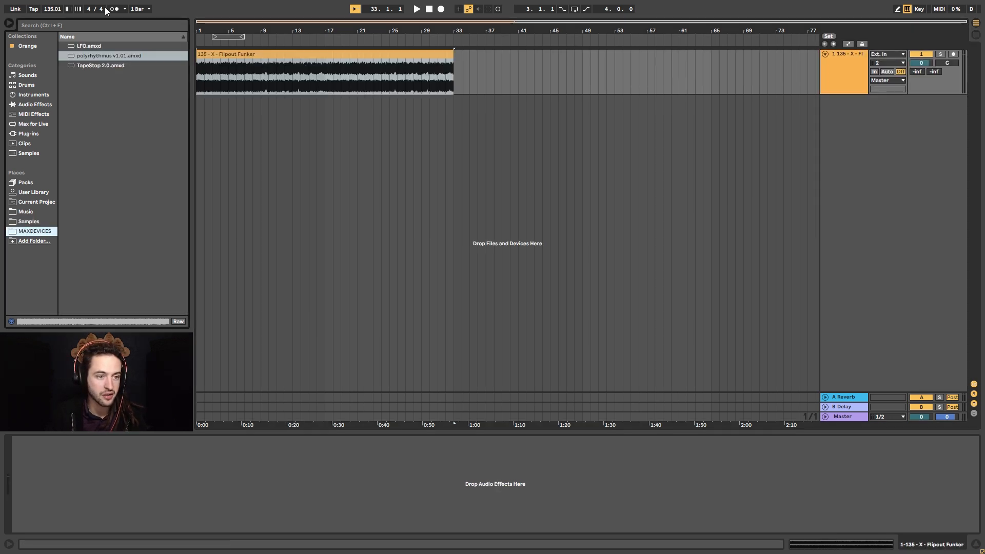
Load TapeStop 2.0 onto the Flipout Funker track and trigger the tape stop on the playing loop.
{"action": "left_click", "coordinate": [101, 66]}
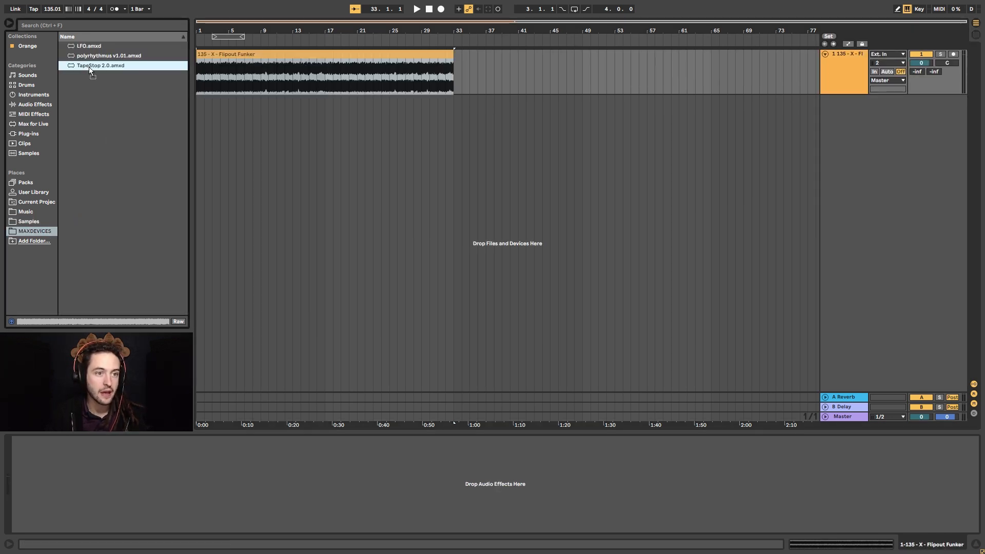
{"action": "double_click", "coordinate": [100, 65]}
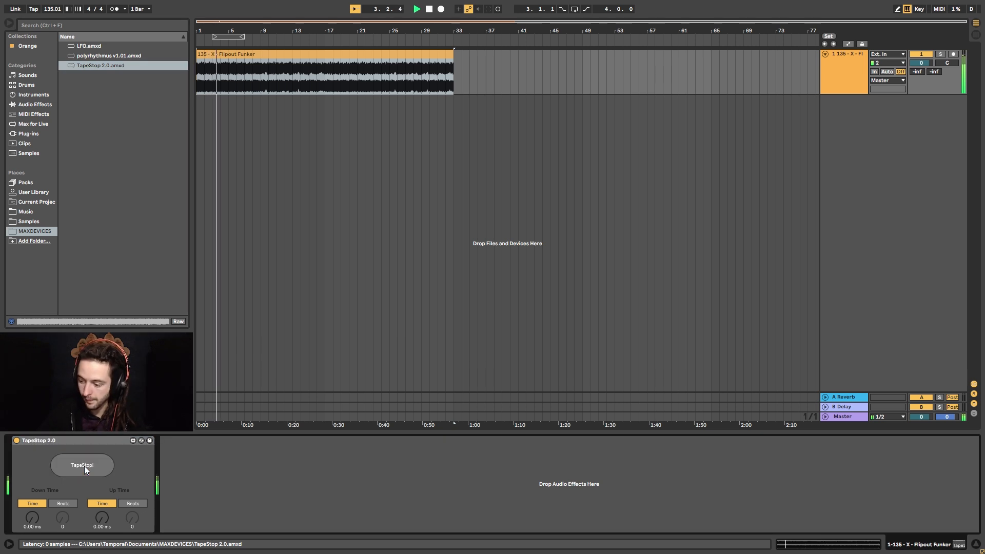
{"action": "left_click", "coordinate": [82, 464]}
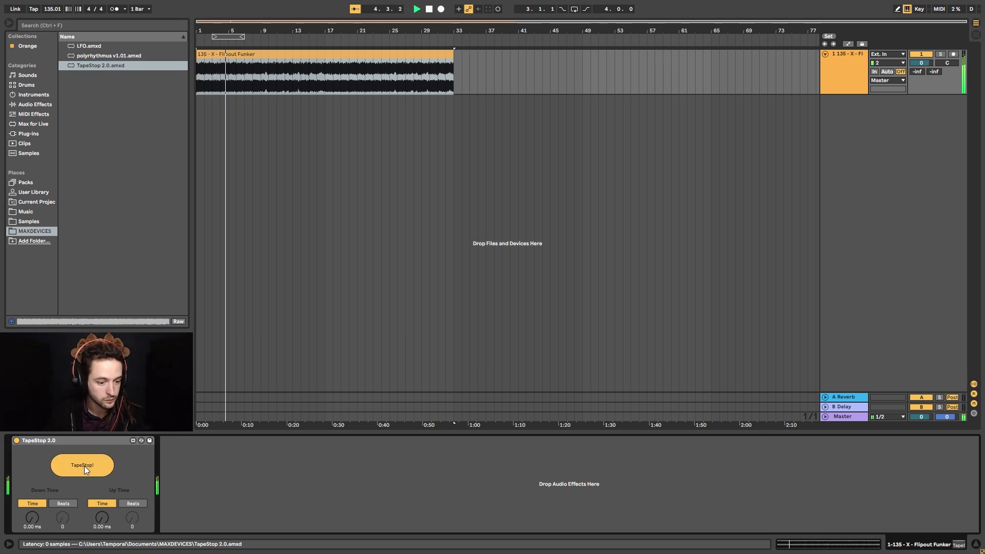
{"action": "left_click", "coordinate": [82, 465]}
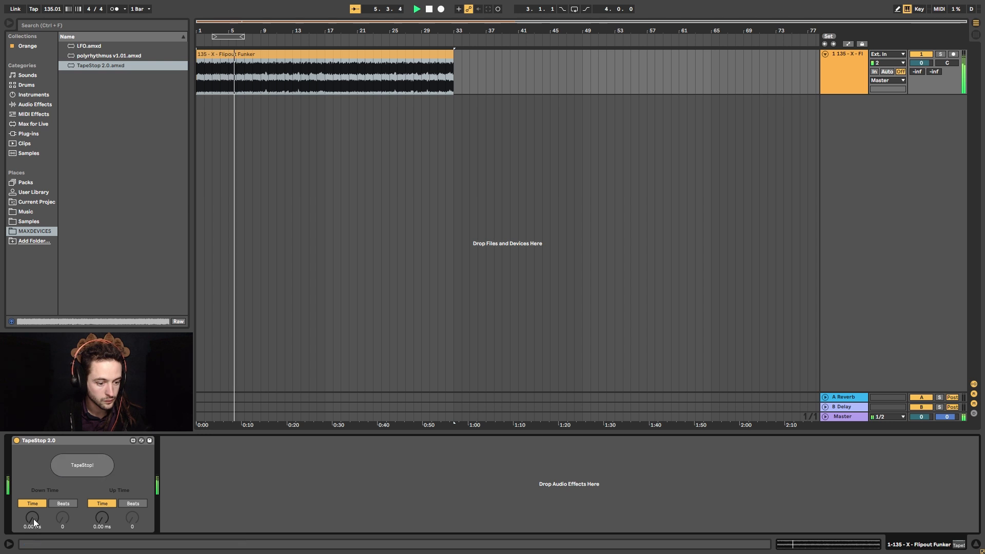
Raise TapeStop's down time to about 3 s, retest, then switch down time to beats.
{"action": "left_click", "coordinate": [82, 464]}
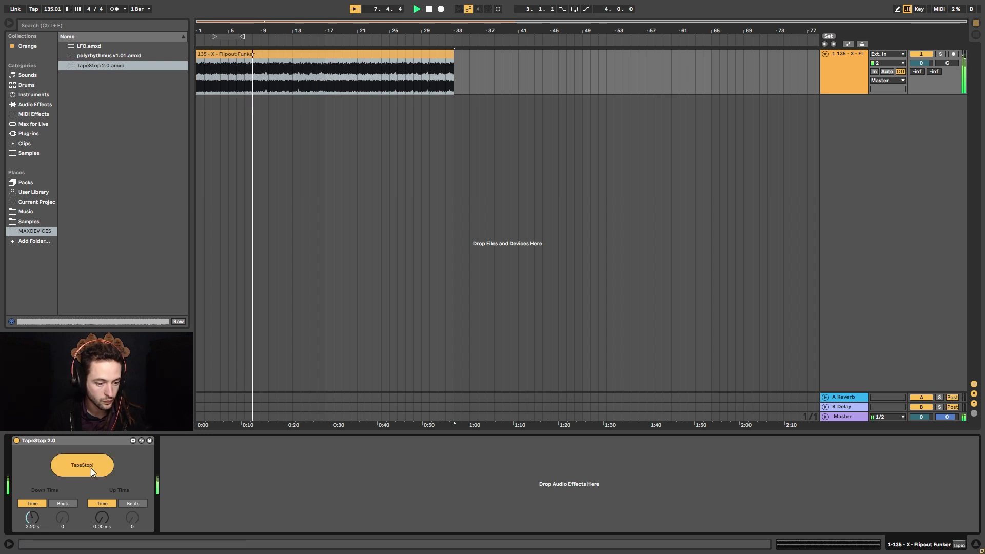
{"action": "left_click", "coordinate": [82, 464]}
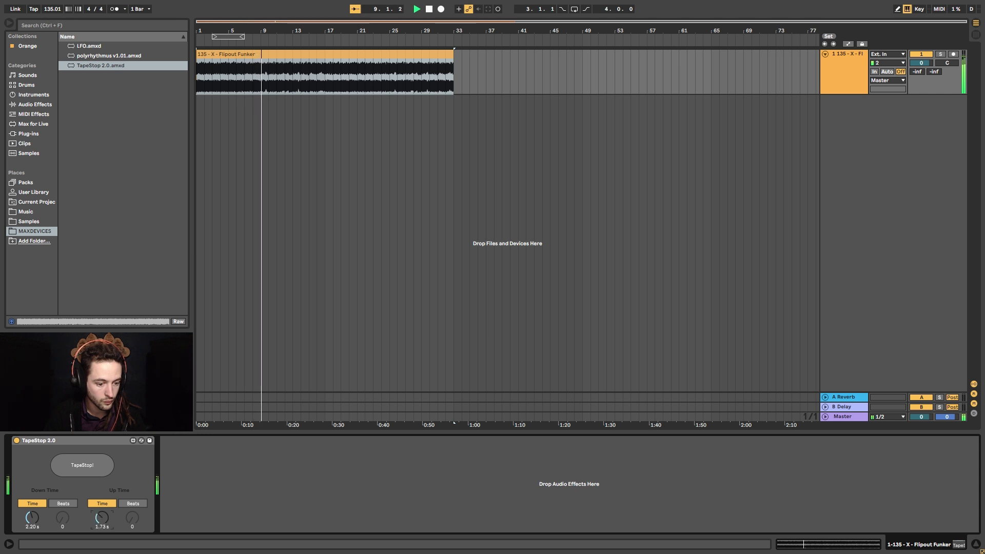
{"action": "left_click", "coordinate": [82, 464]}
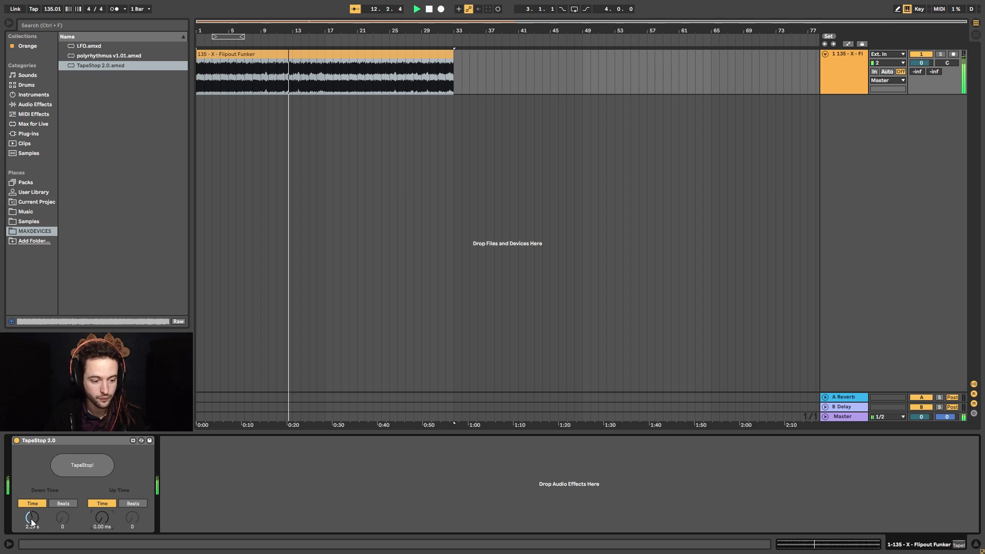
{"action": "left_click", "coordinate": [82, 464]}
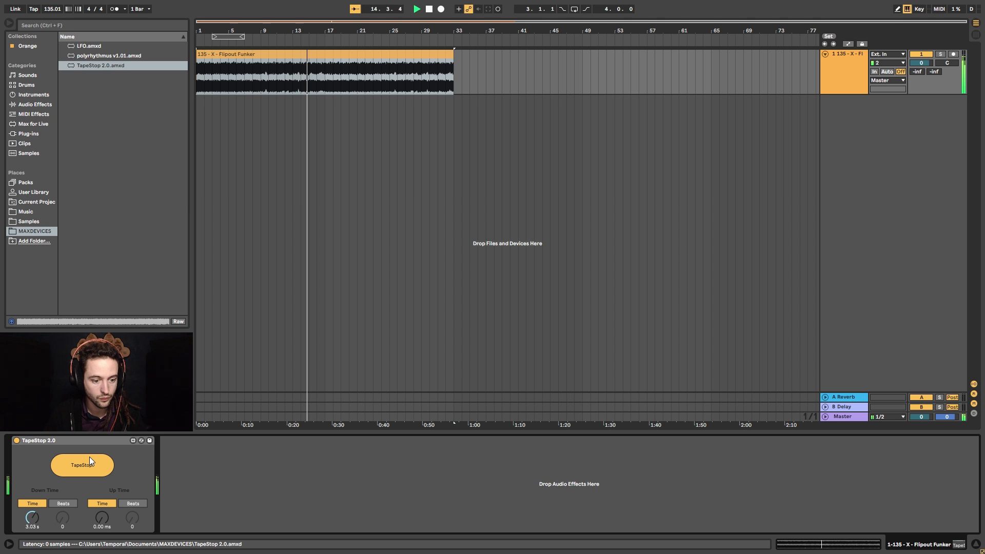
{"action": "left_click", "coordinate": [82, 465]}
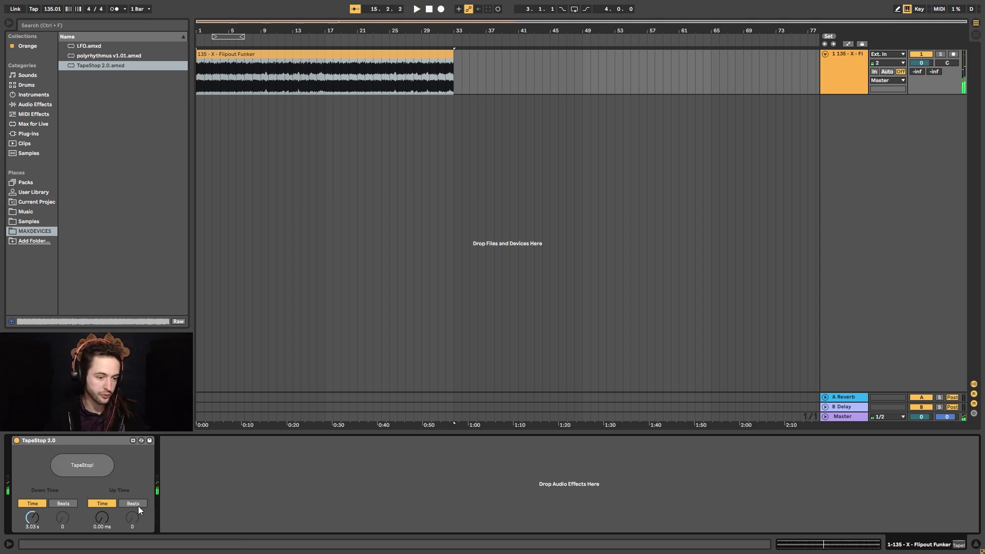
{"action": "left_click", "coordinate": [62, 503]}
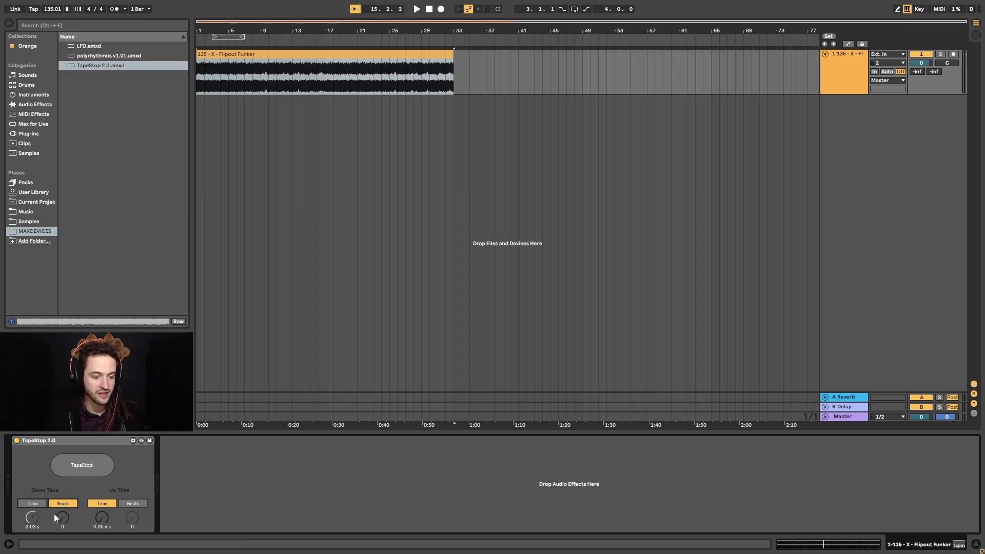
Set the down time to 4 beats and trigger then release the tape stop during playback.
{"action": "left_click_drag", "start_coordinate": [62, 516], "coordinate": [62, 509]}
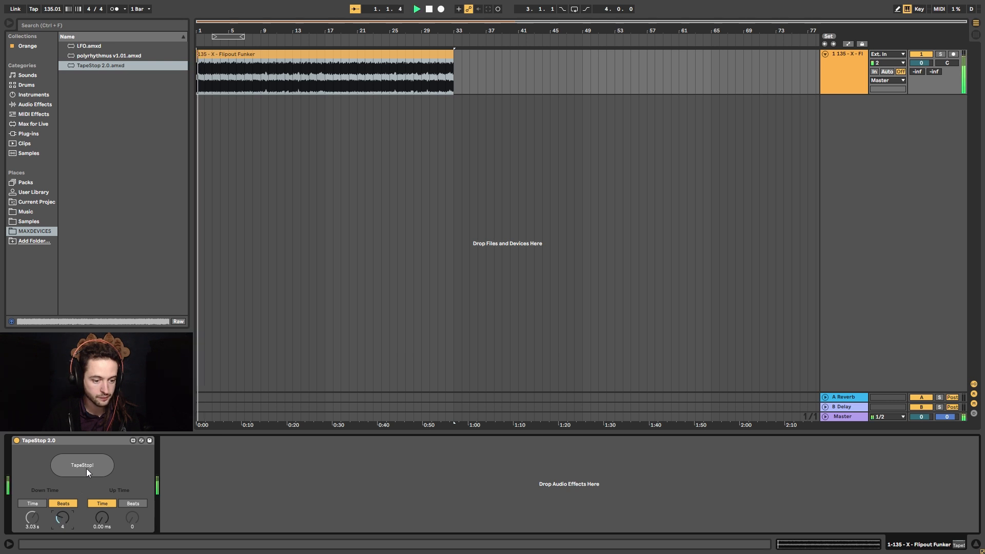
{"action": "left_click", "coordinate": [82, 464]}
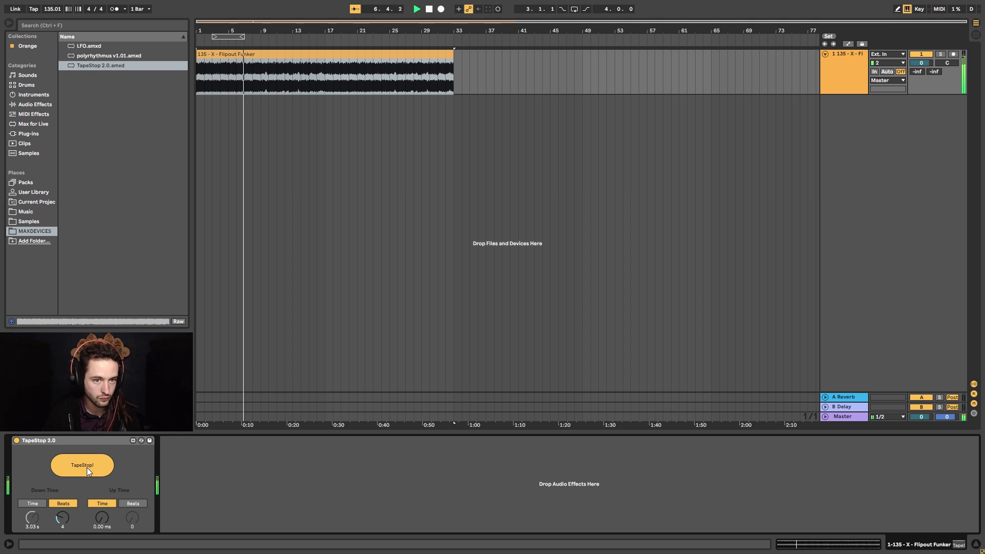
{"action": "left_click", "coordinate": [82, 464]}
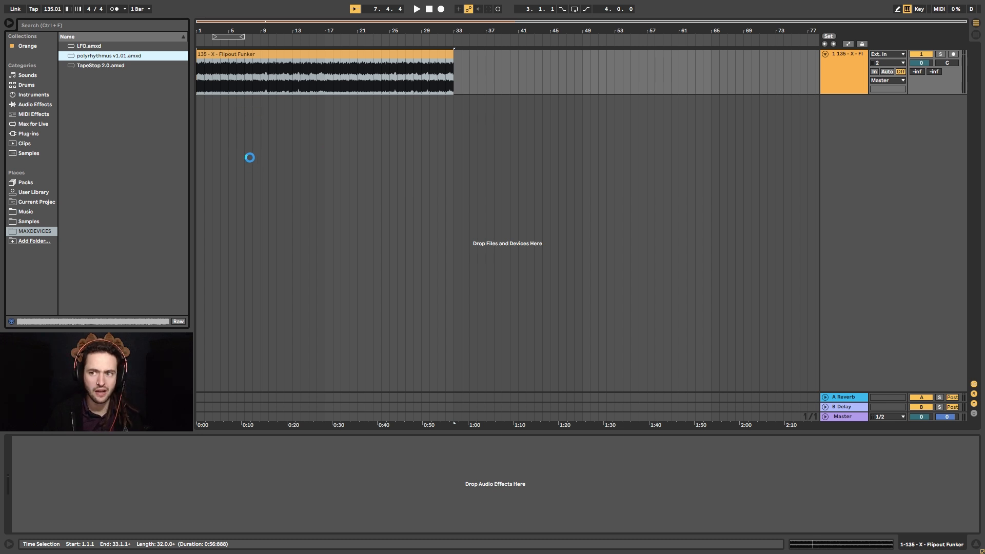
{"action": "mouse_move", "coordinate": [246, 380]}
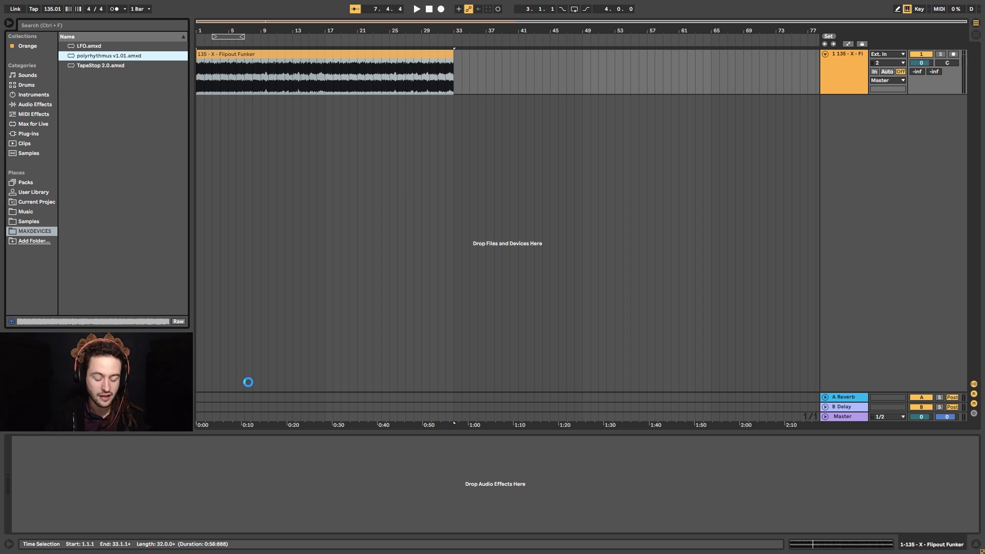
{"action": "mouse_move", "coordinate": [277, 474]}
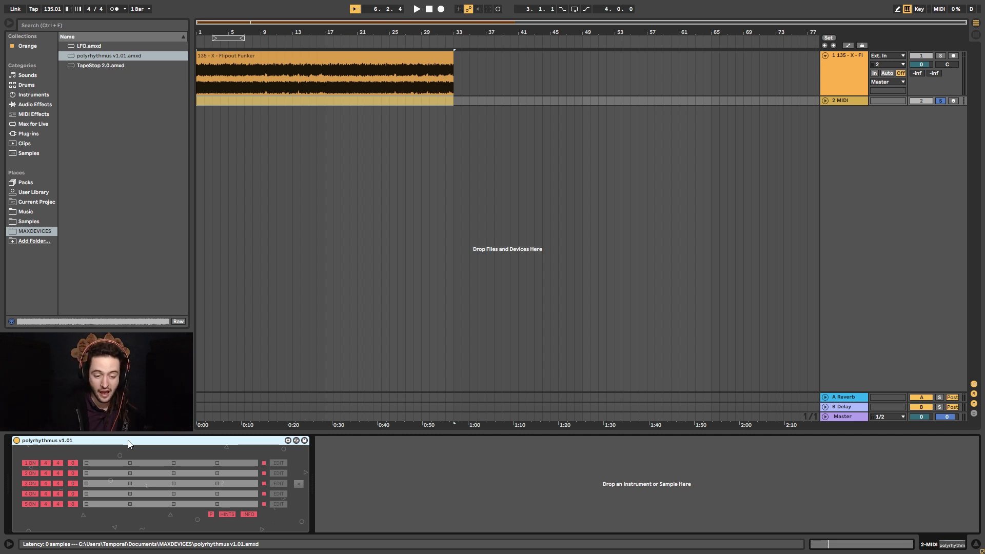
Return to the Flipout Funker audio track's device chain after polyrhythmus sits on its MIDI track.
{"action": "left_click", "coordinate": [825, 101]}
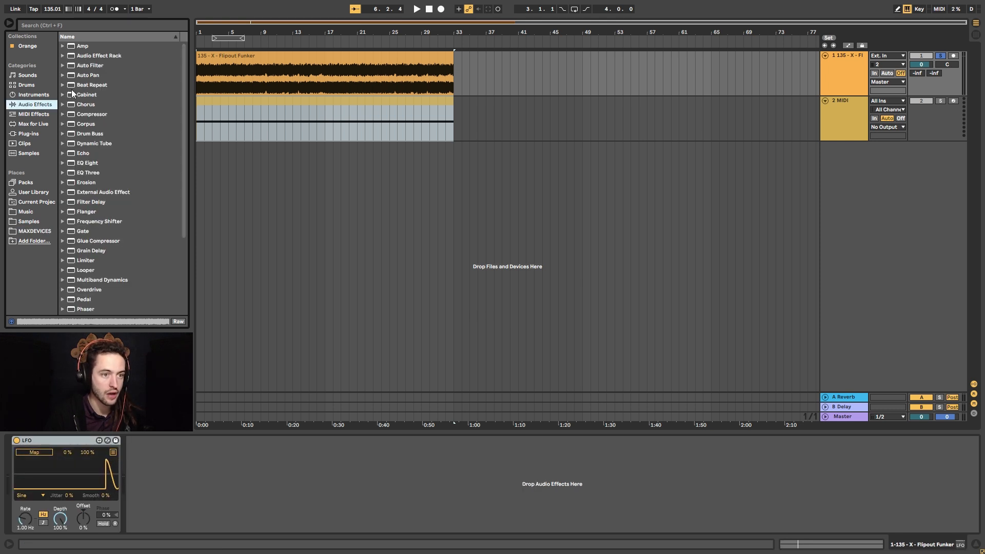
Load Auto Filter onto the audio track and map the LFO to its filter frequency.
{"action": "left_click", "coordinate": [90, 65]}
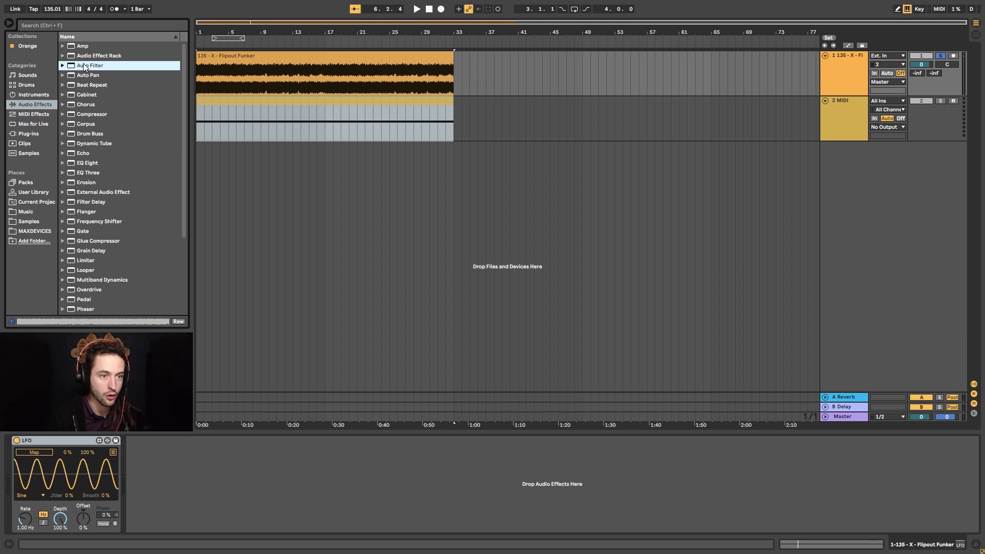
{"action": "double_click", "coordinate": [90, 65]}
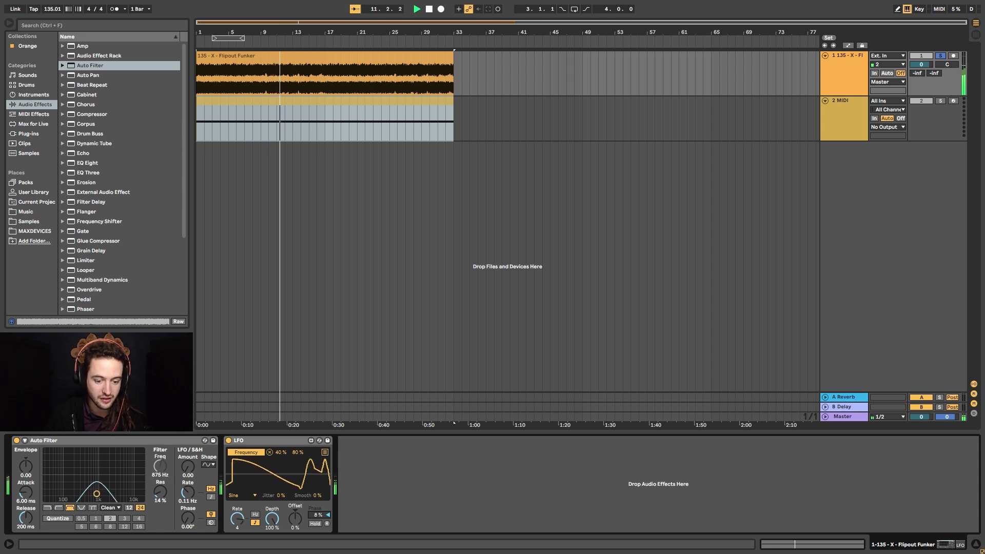
{"action": "left_click_drag", "start_coordinate": [295, 518], "coordinate": [295, 508]}
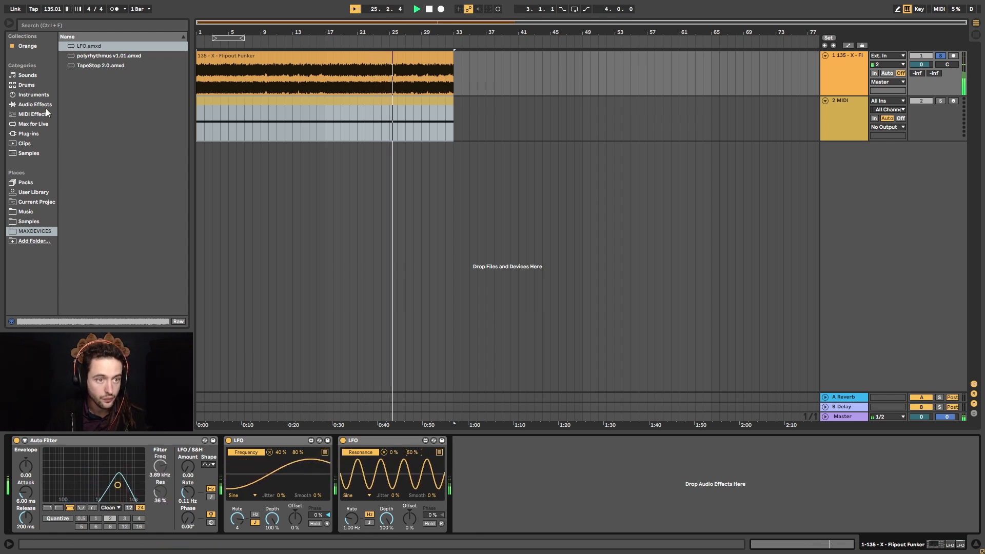
Load Ping Pong Delay after Auto Filter and the two LFOs on the Flipout Funker track.
{"action": "left_click", "coordinate": [35, 103]}
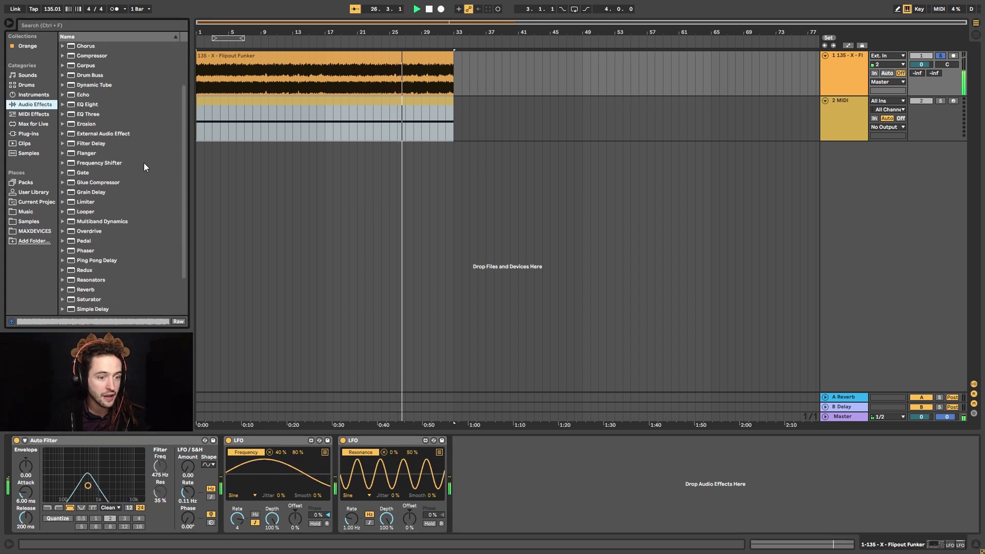
{"action": "scroll", "scroll_direction": "down", "scroll_amount": 3}
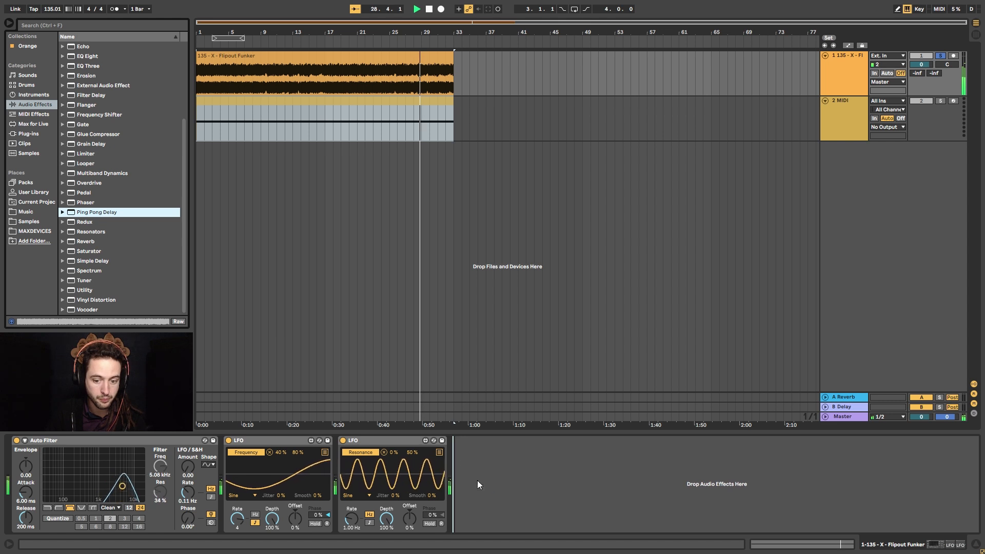
{"action": "double_click", "coordinate": [97, 212]}
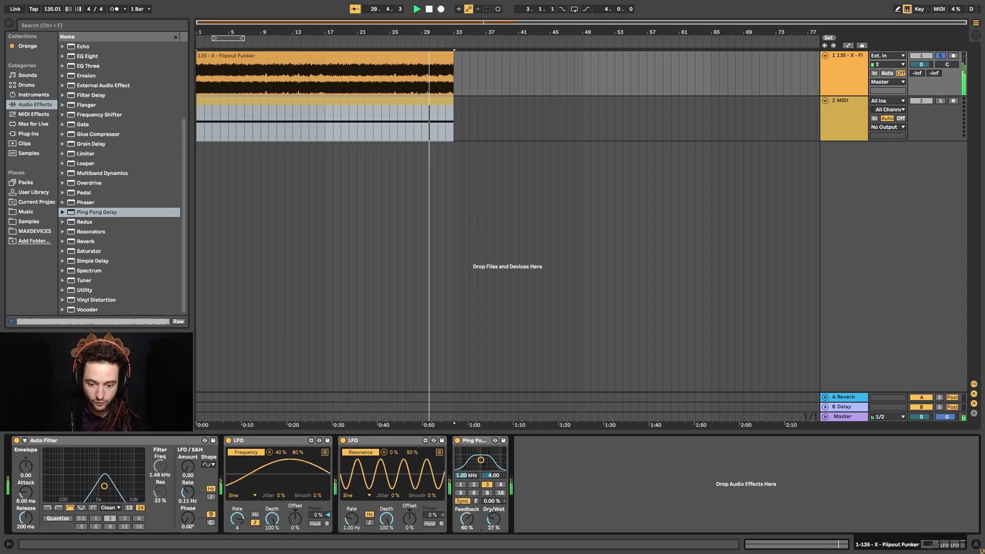